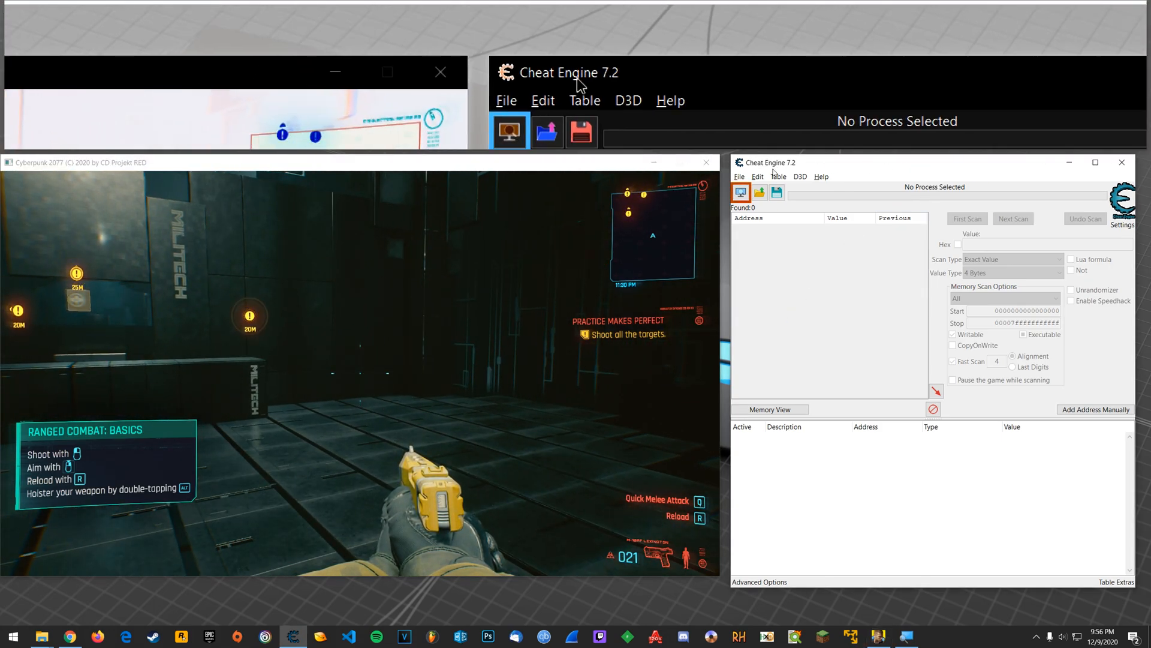
Open the Cyberpunk 2077 process from the Applications list so Cheat Engine is attached to it
{"action": "left_click", "coordinate": [741, 192]}
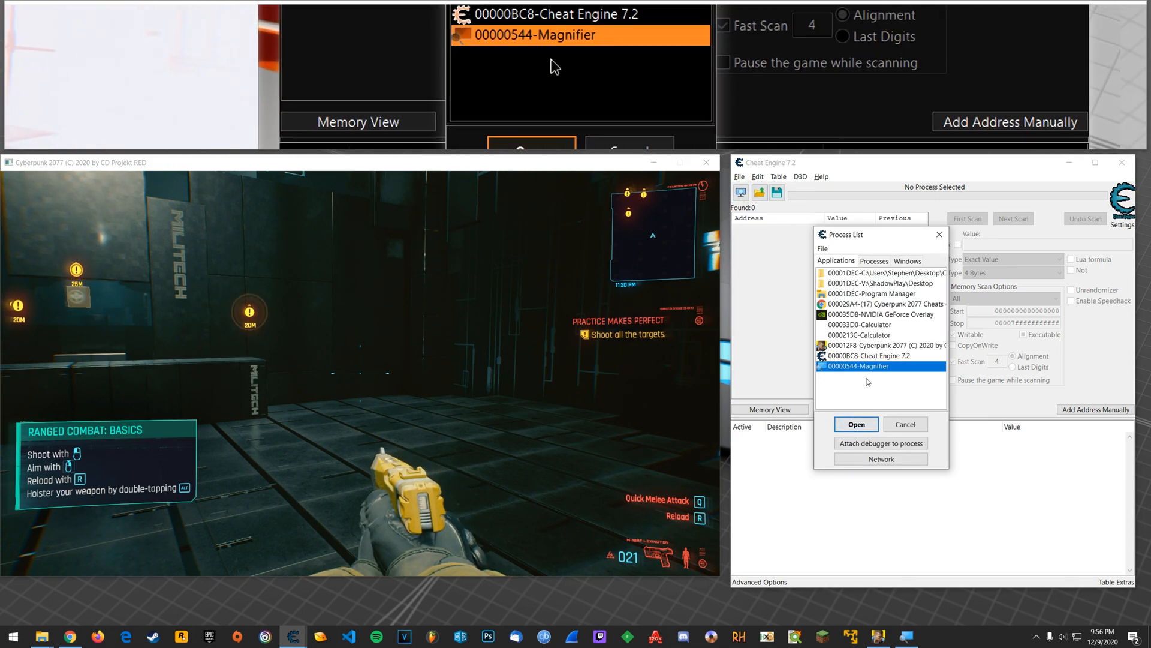
{"action": "left_click", "coordinate": [883, 346]}
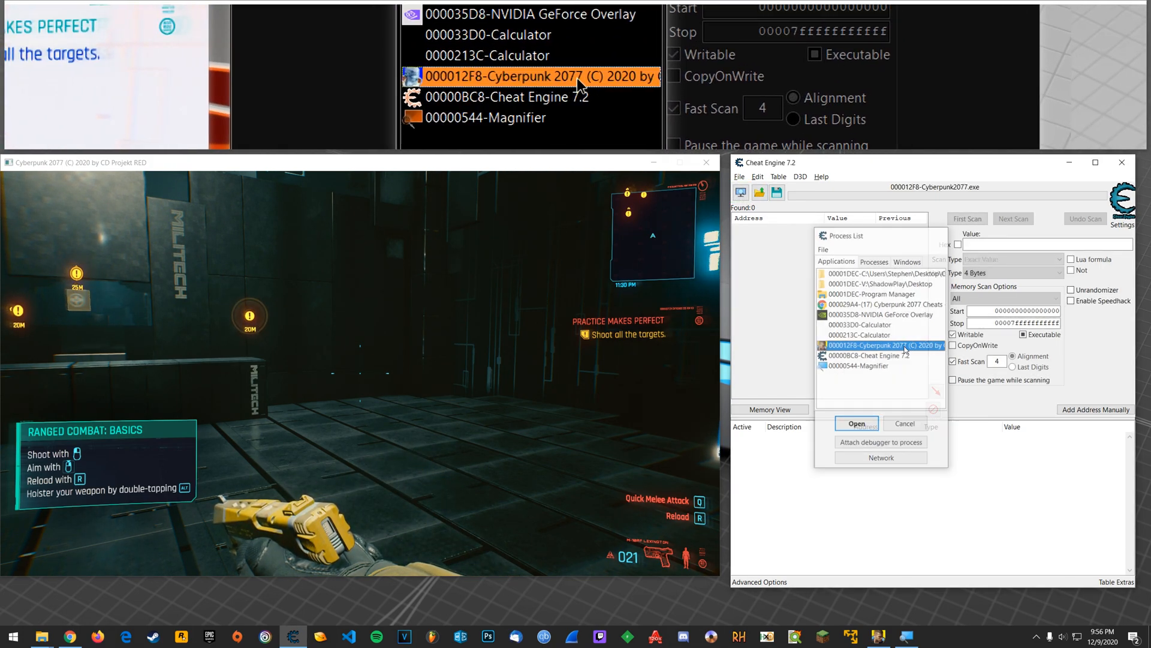
{"action": "left_click", "coordinate": [856, 423]}
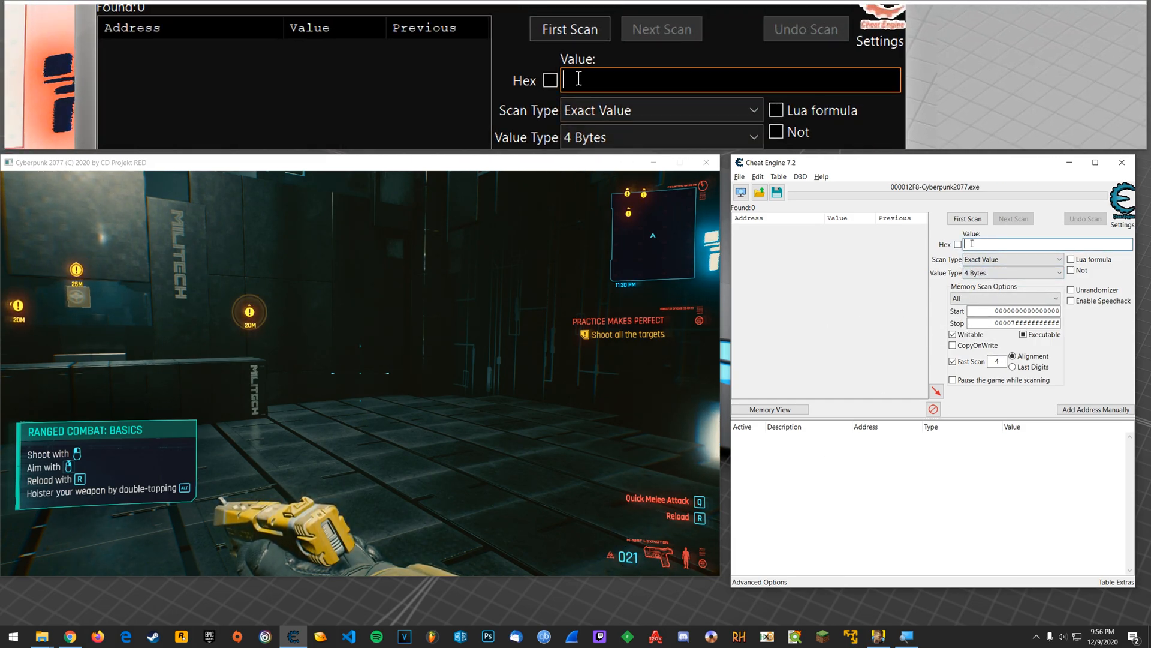
Run a first scan for the exact 4-byte value 21, then a follow-up scan
{"action": "type", "text": "21"}
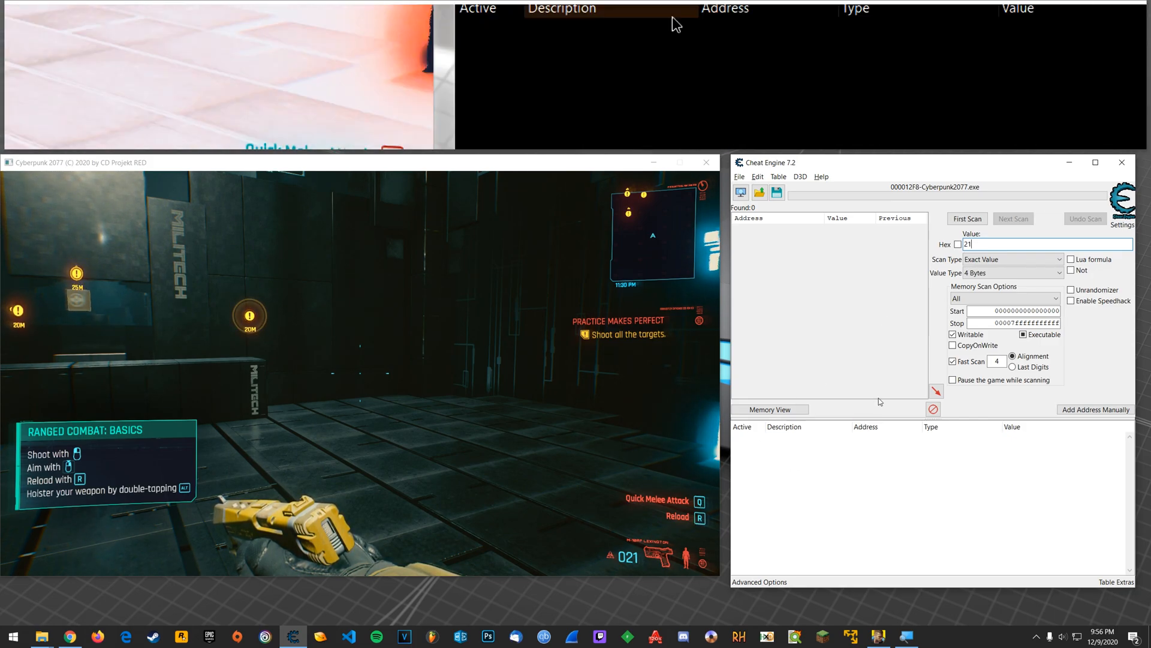
{"action": "left_click", "coordinate": [966, 218]}
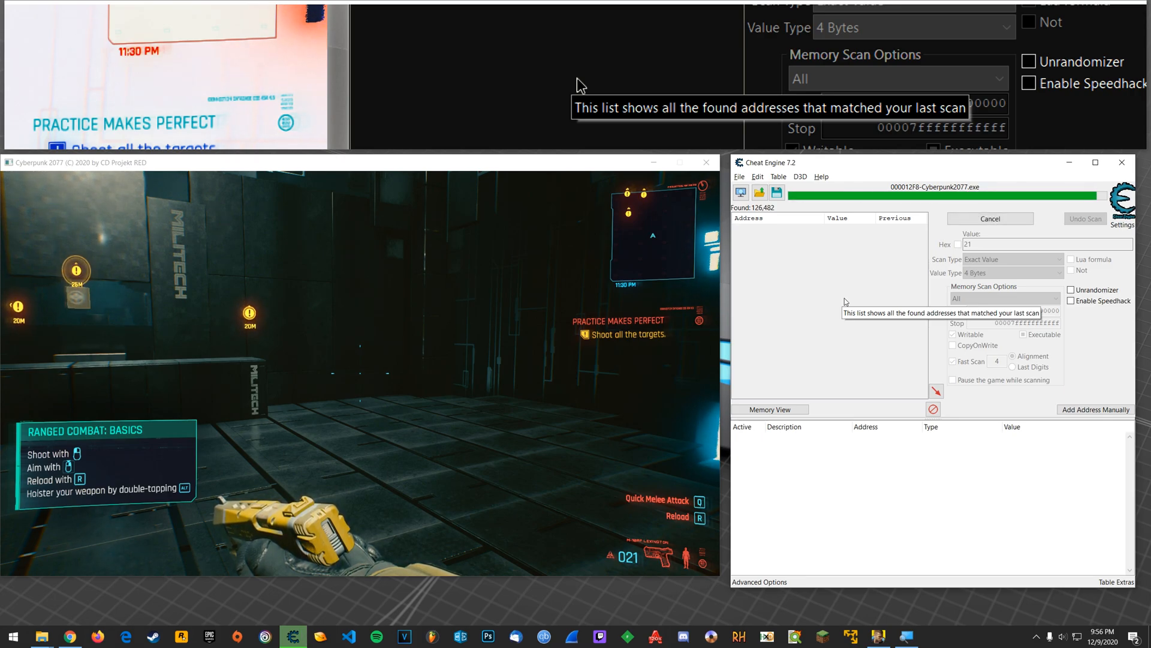
{"action": "left_click", "coordinate": [991, 218]}
{"action": "type", "text": "17"}
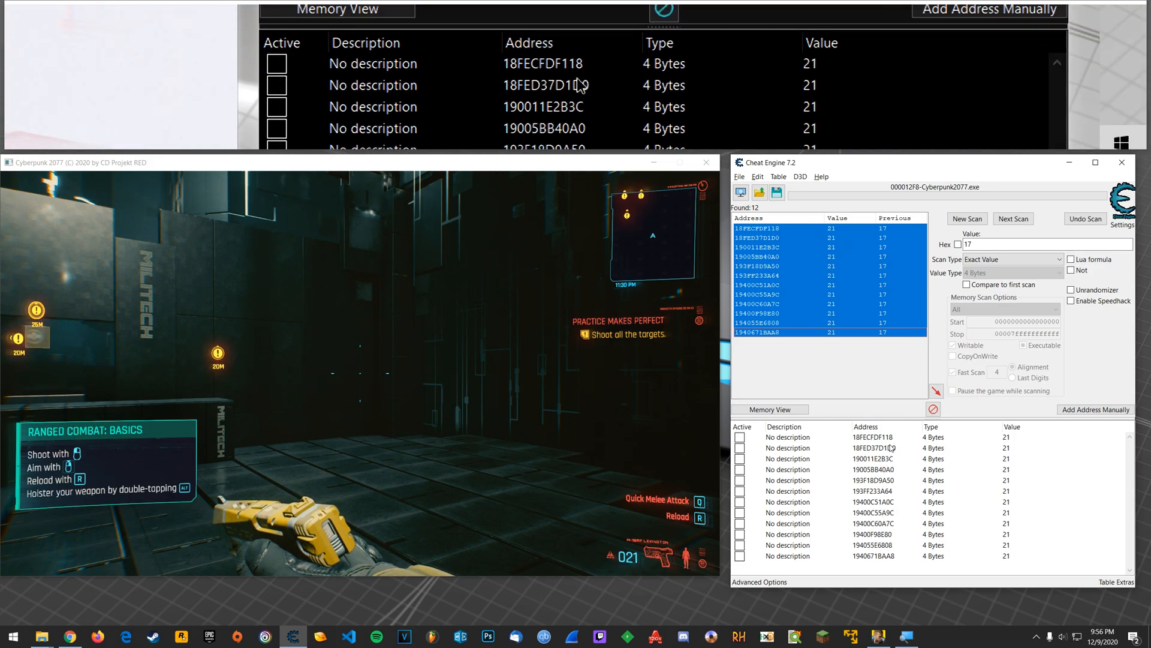
Add all twelve remaining ammo candidate addresses to the address table
{"action": "left_click", "coordinate": [885, 437]}
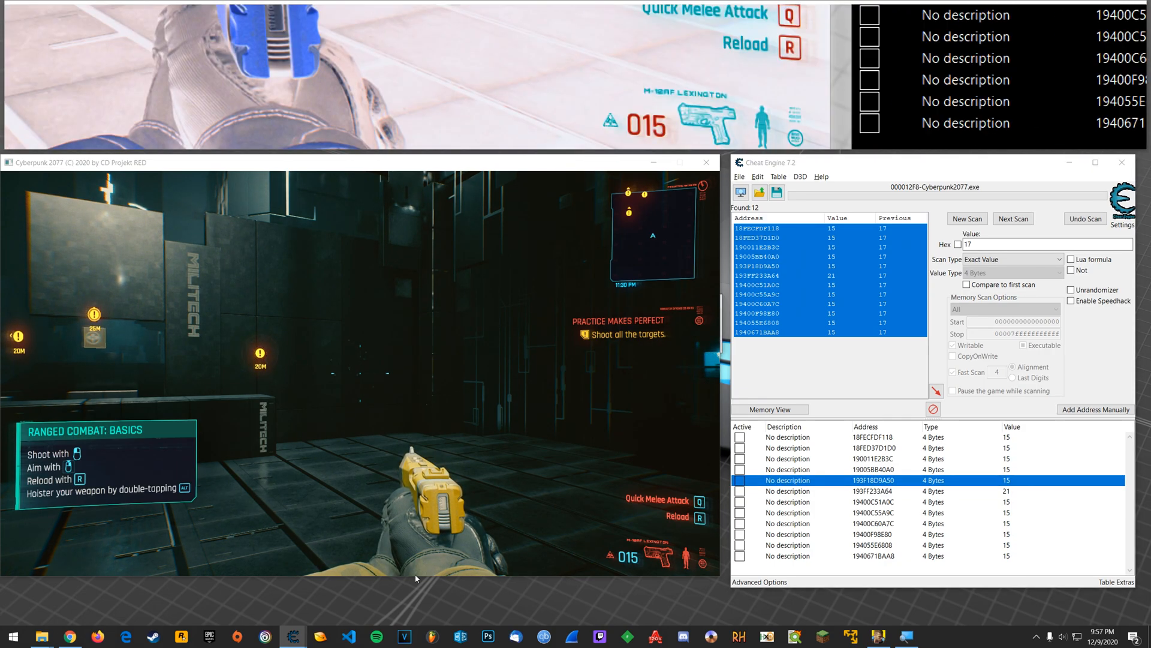
Give address 193F18D9A50 the description 'Ammo'
{"action": "double_click", "coordinate": [787, 480]}
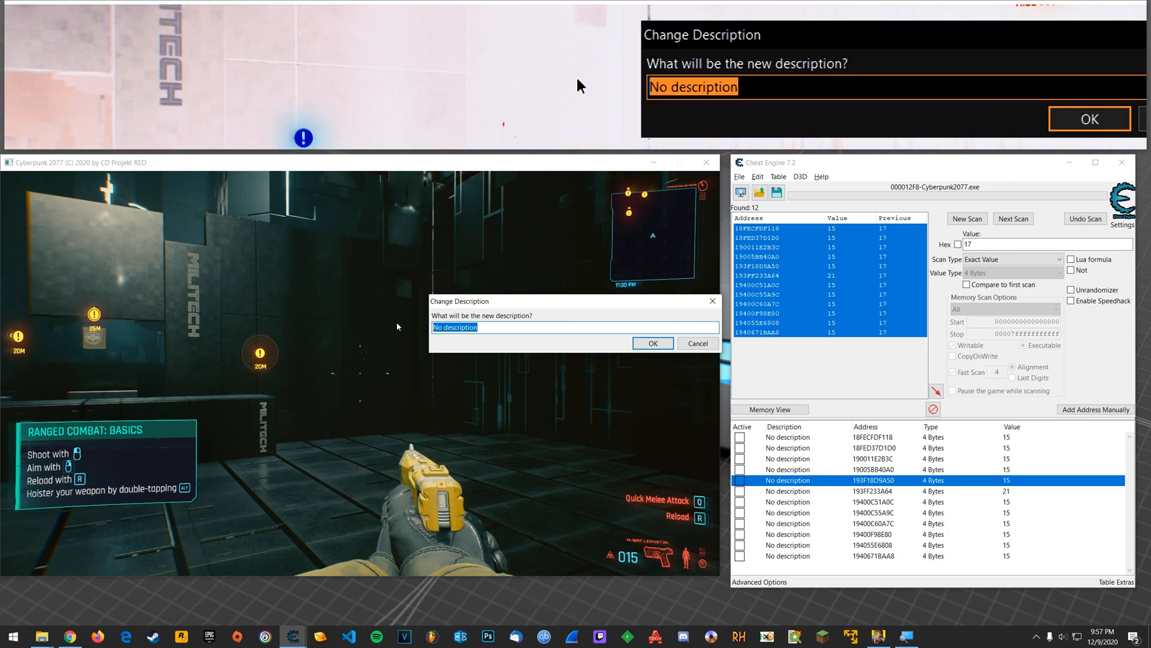
{"action": "type", "text": "Ammo"}
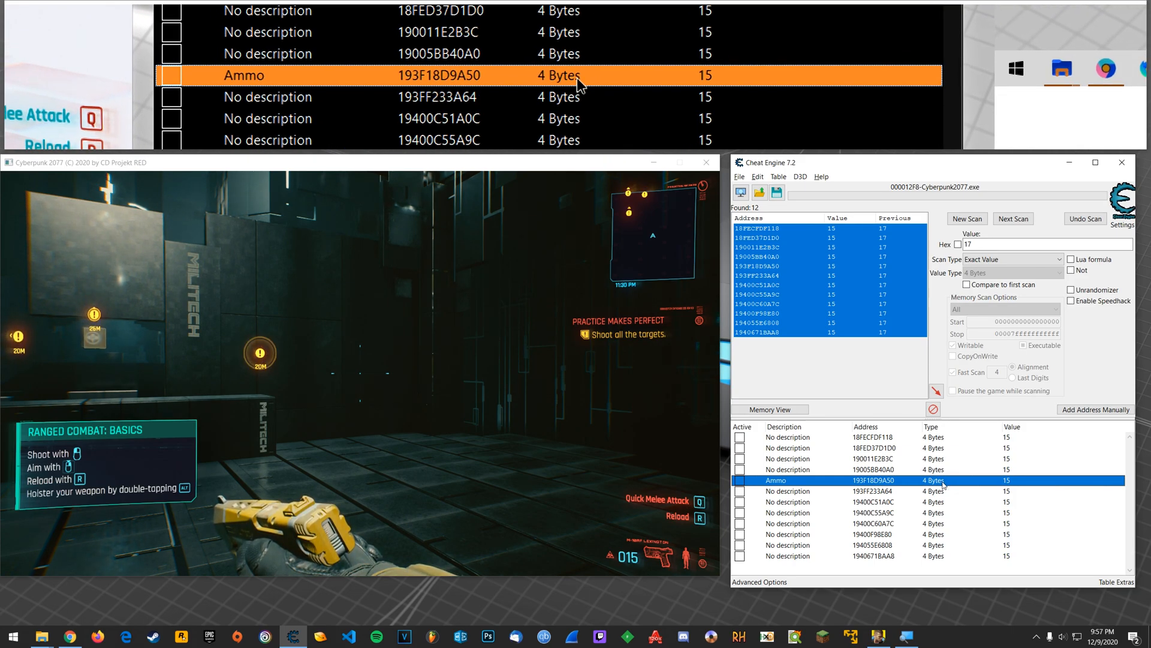
Find out what writes to the Ammo address, attach the debugger, and show the writing instruction in the disassembler
{"action": "right_click", "coordinate": [776, 480]}
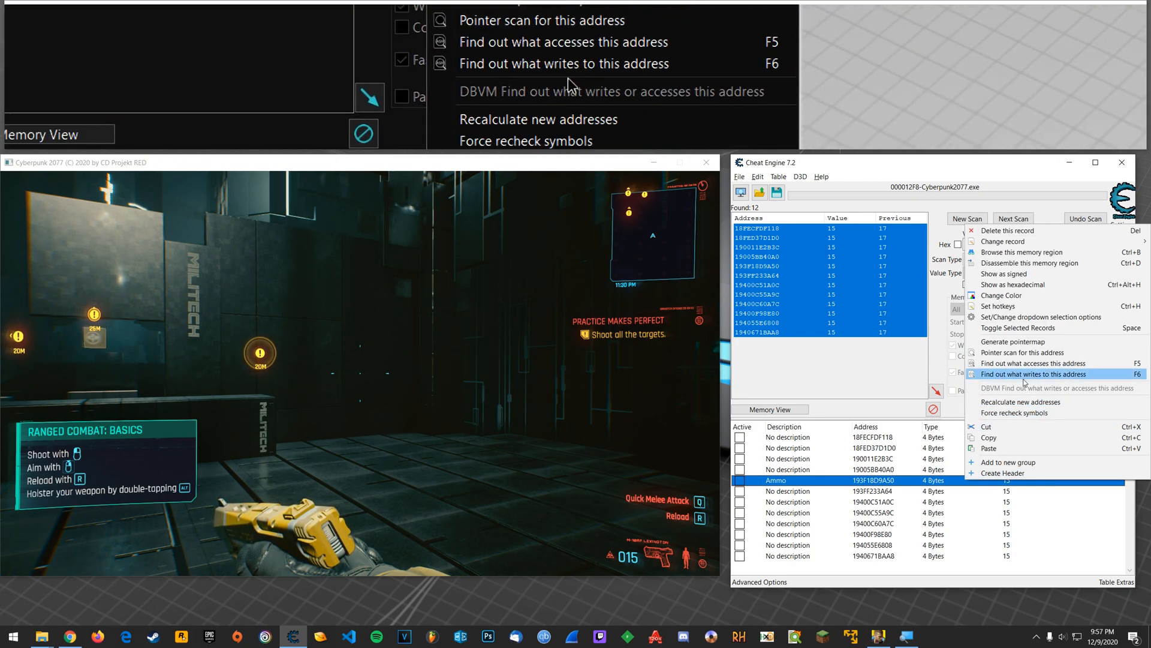
{"action": "left_click", "coordinate": [1031, 374]}
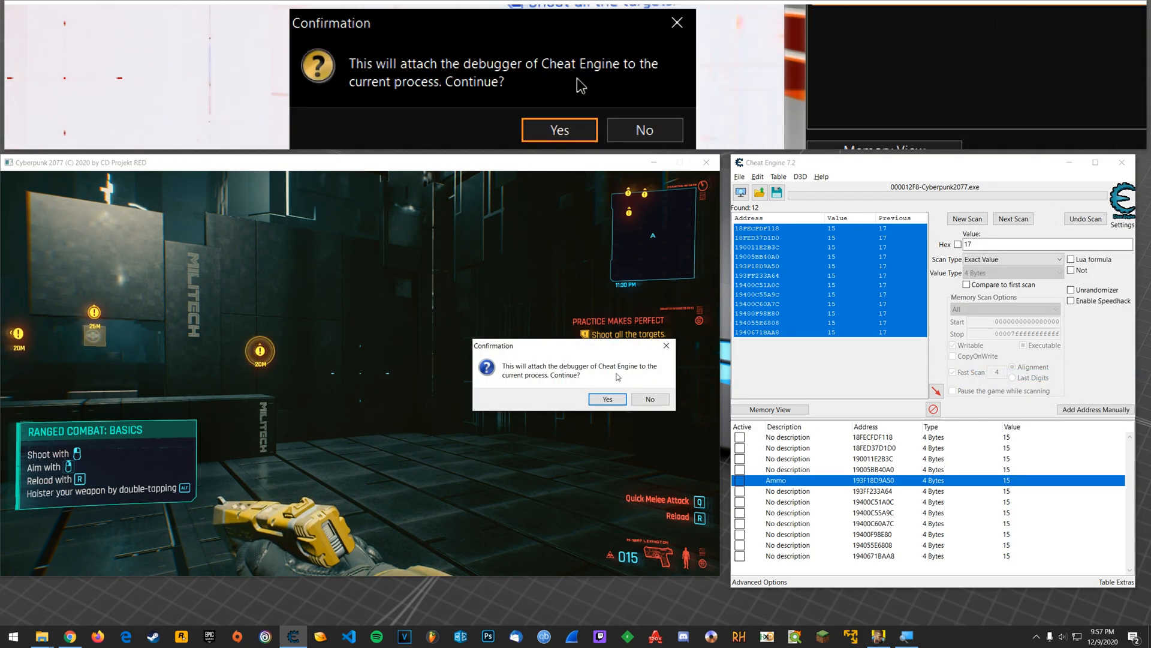
{"action": "left_click", "coordinate": [607, 399]}
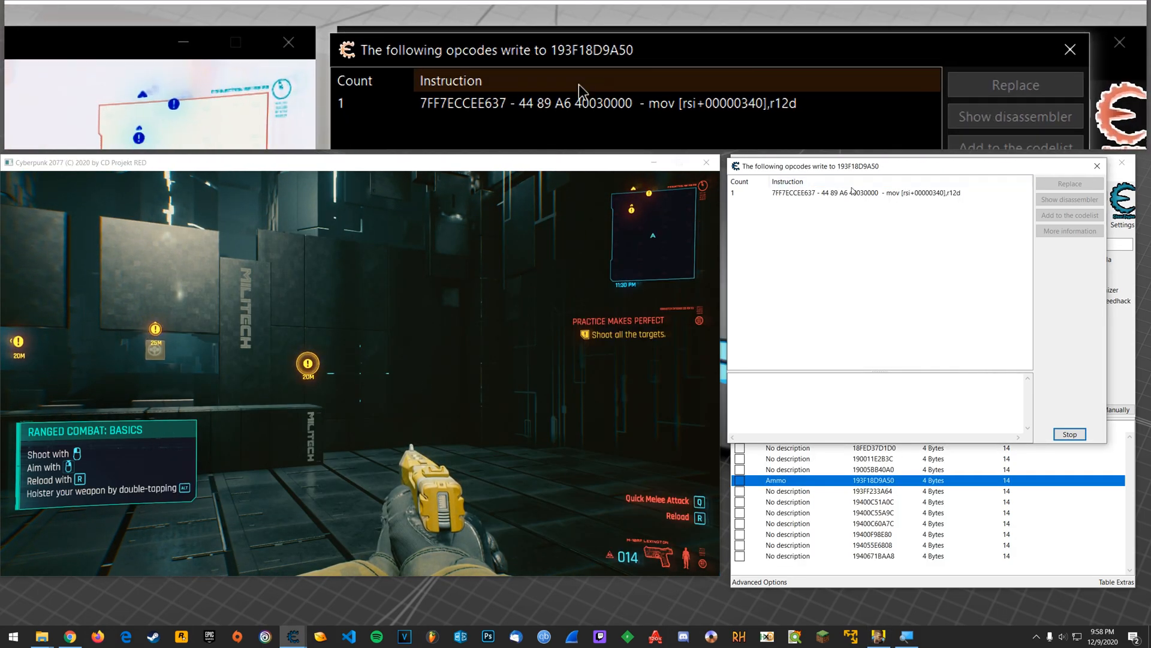
{"action": "left_click", "coordinate": [1070, 199]}
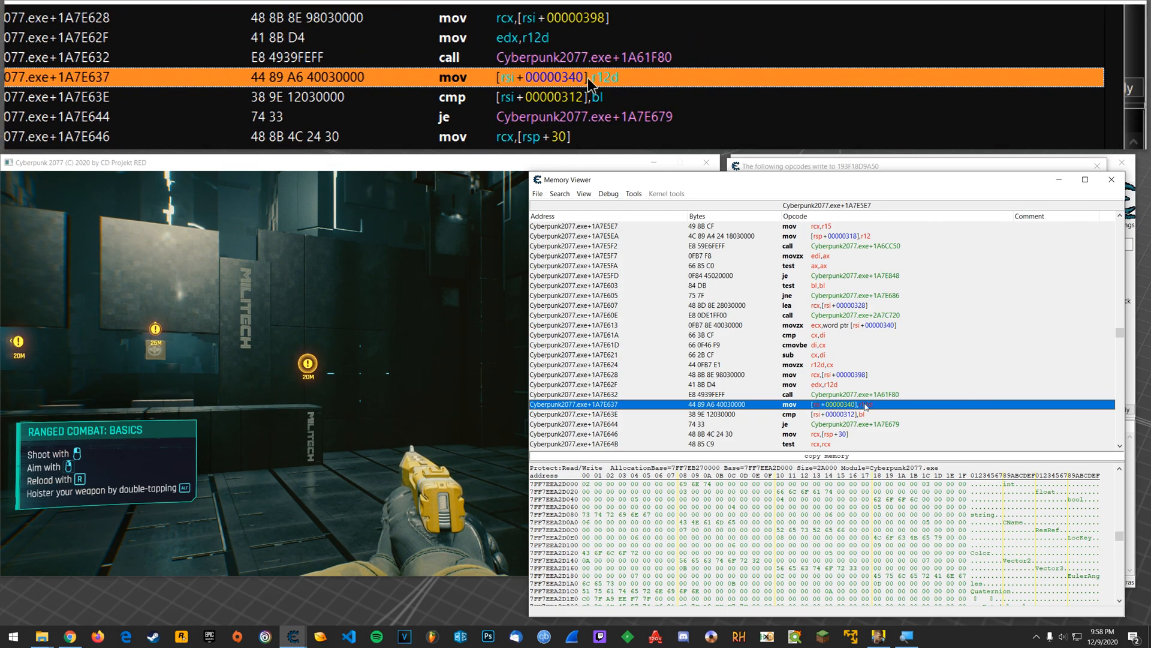
Replace mov [rsi+340],r12d with code that does nothing, then restore the original code
{"action": "right_click", "coordinate": [842, 404]}
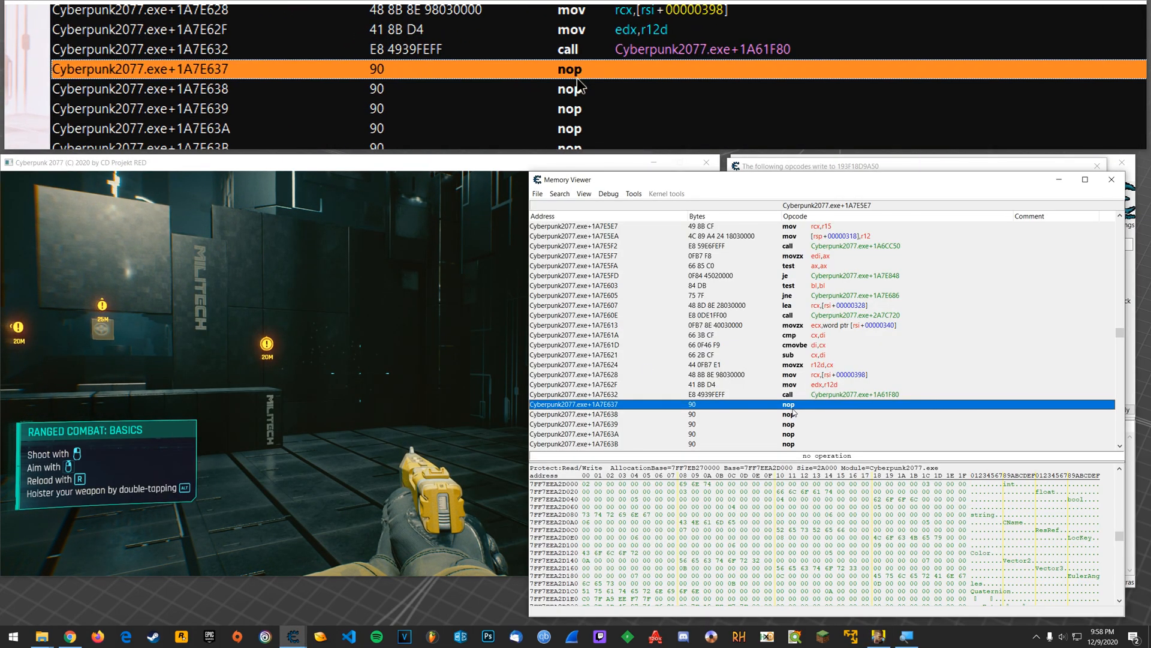
{"action": "right_click", "coordinate": [794, 405]}
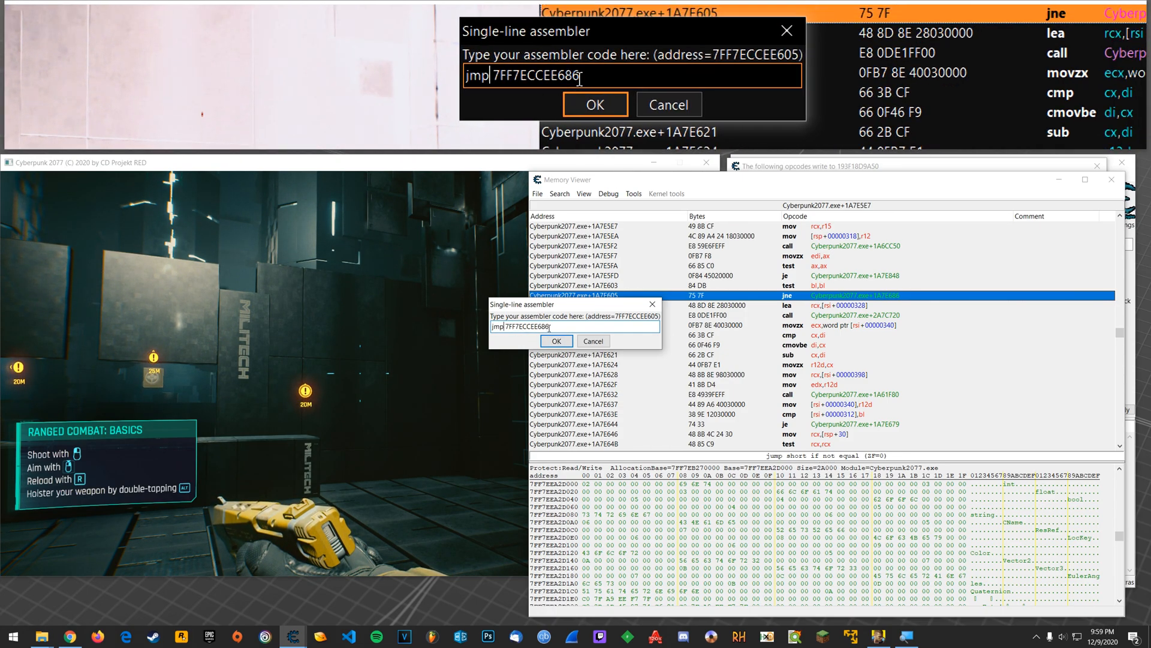
Assemble jmp over the jne at +1A7E605, test it, then assemble the original jne back
{"action": "left_click", "coordinate": [556, 340]}
{"action": "type", "text": "ne"}
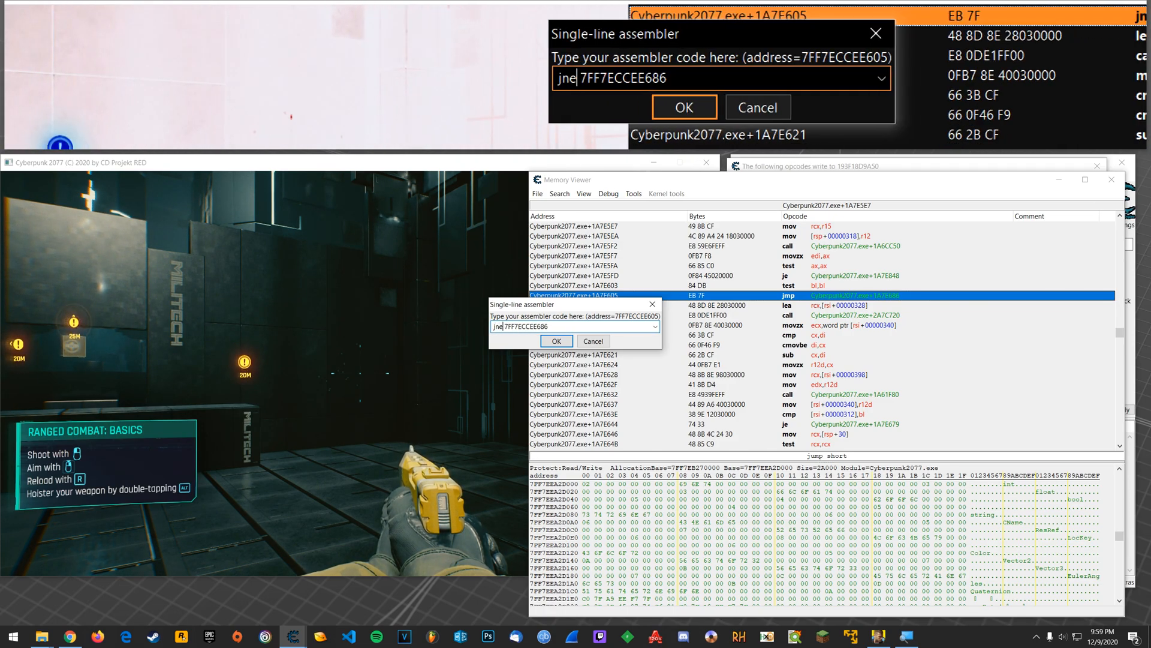
{"action": "left_click", "coordinate": [557, 341]}
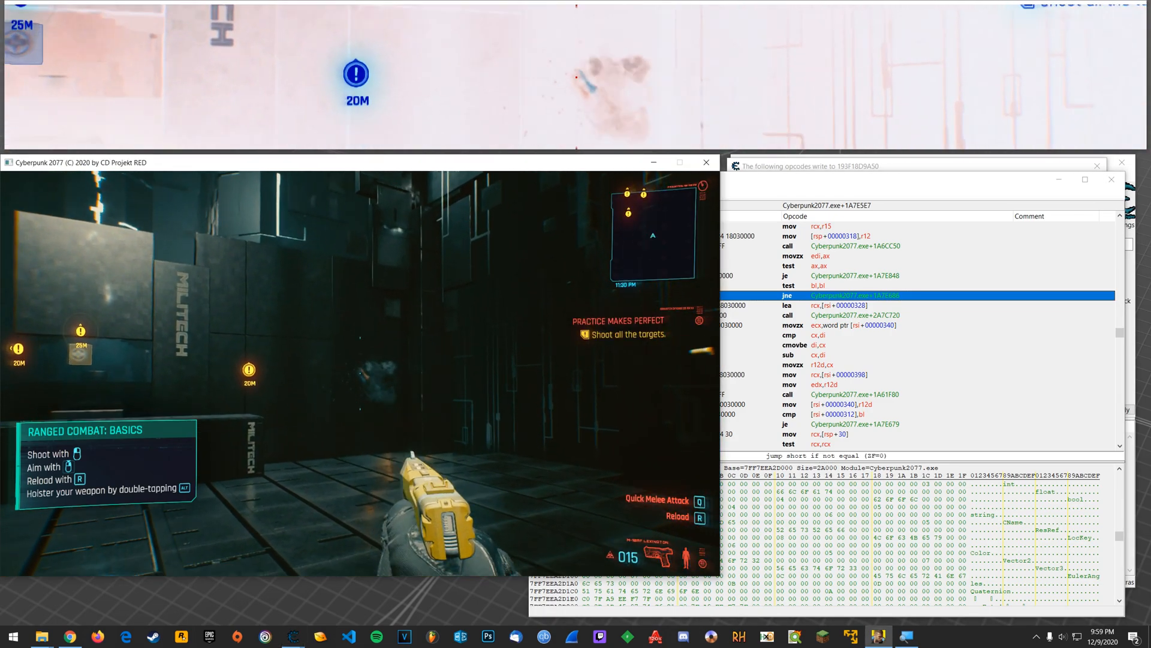
{"action": "double_click", "coordinate": [876, 295]}
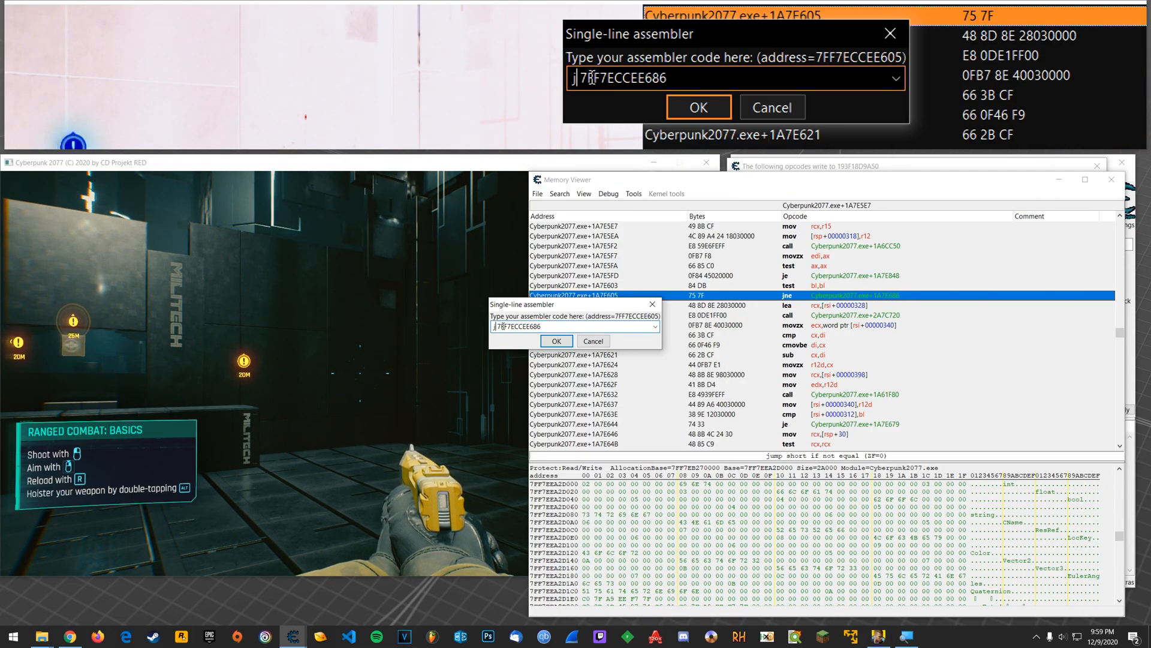
{"action": "left_click", "coordinate": [556, 340]}
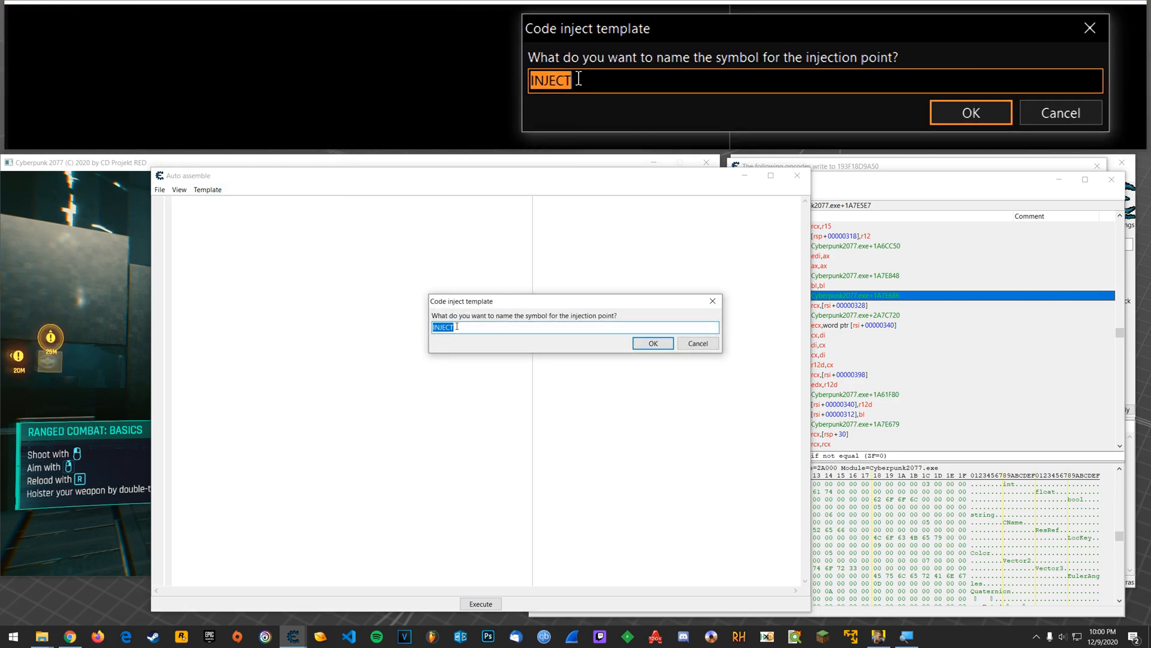
Name the AOB Injection symbol infAmmo and change the injected jne to jmp under code:
{"action": "type", "text": "infAm"}
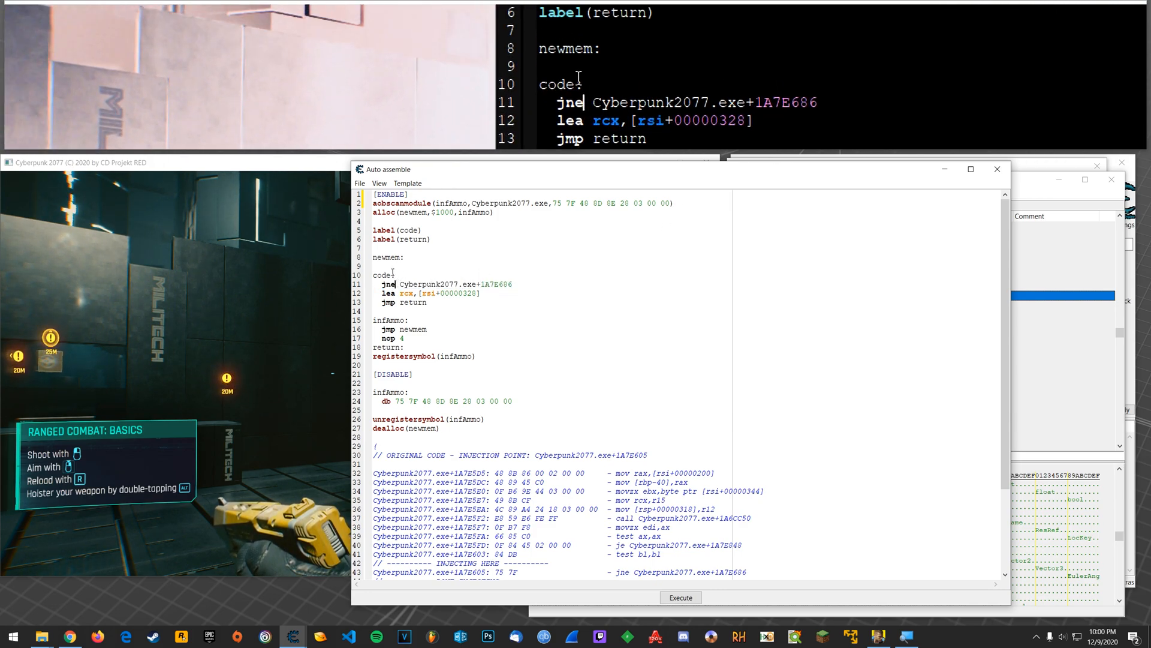
{"action": "type", "text": "jmp"}
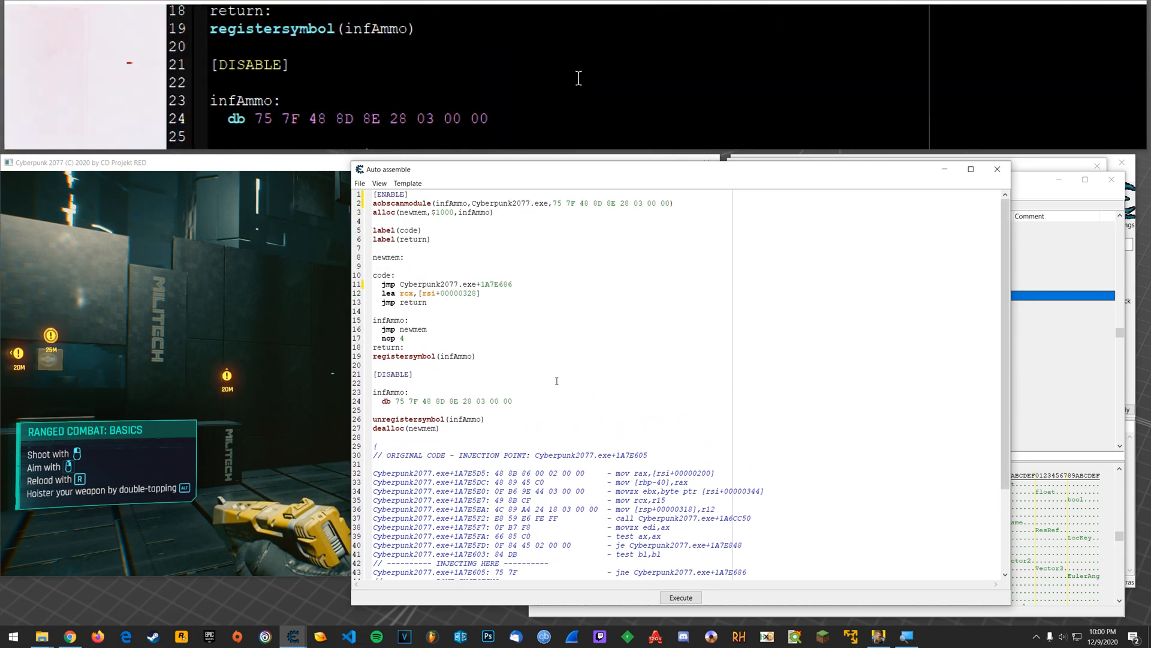
Assign the infAmmo script to the current cheat table and close the Auto assemble editor
{"action": "left_click", "coordinate": [360, 182]}
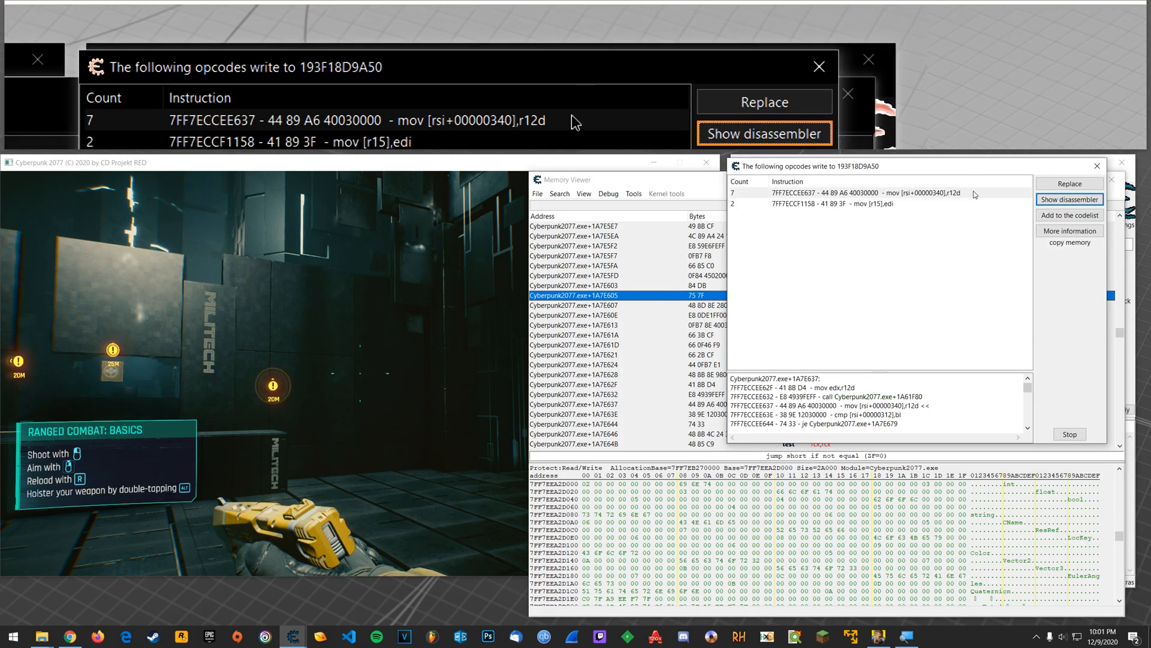
{"action": "left_click", "coordinate": [765, 133]}
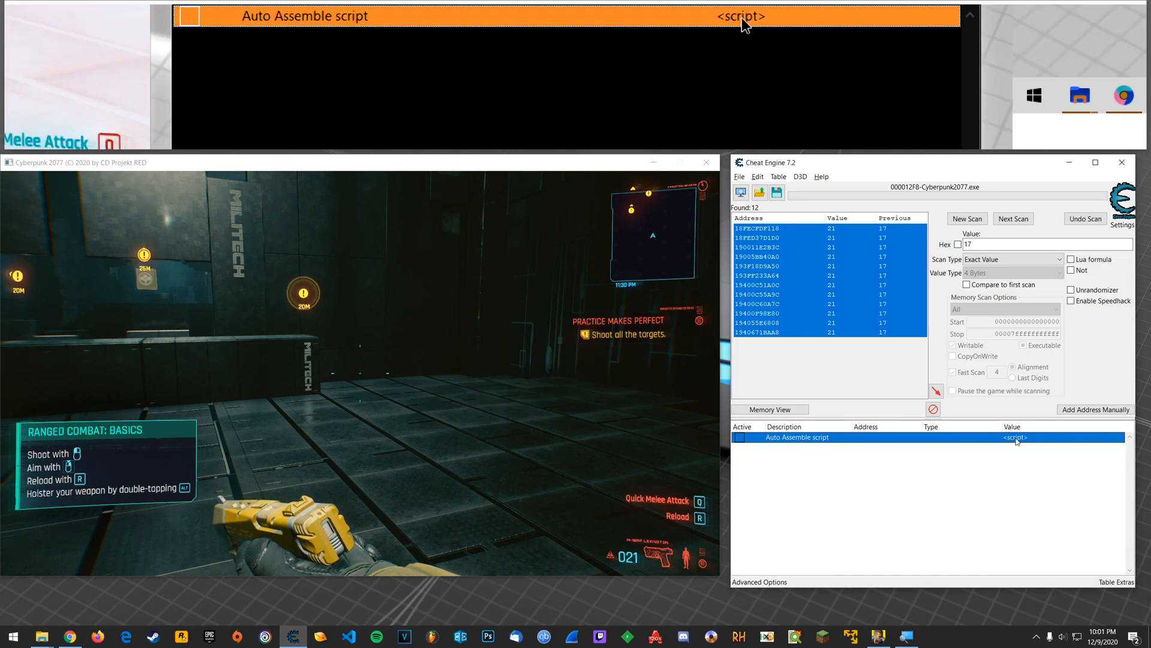
Rename the Auto Assemble script entry's description to 'Infinite Ammo'
{"action": "double_click", "coordinate": [796, 437]}
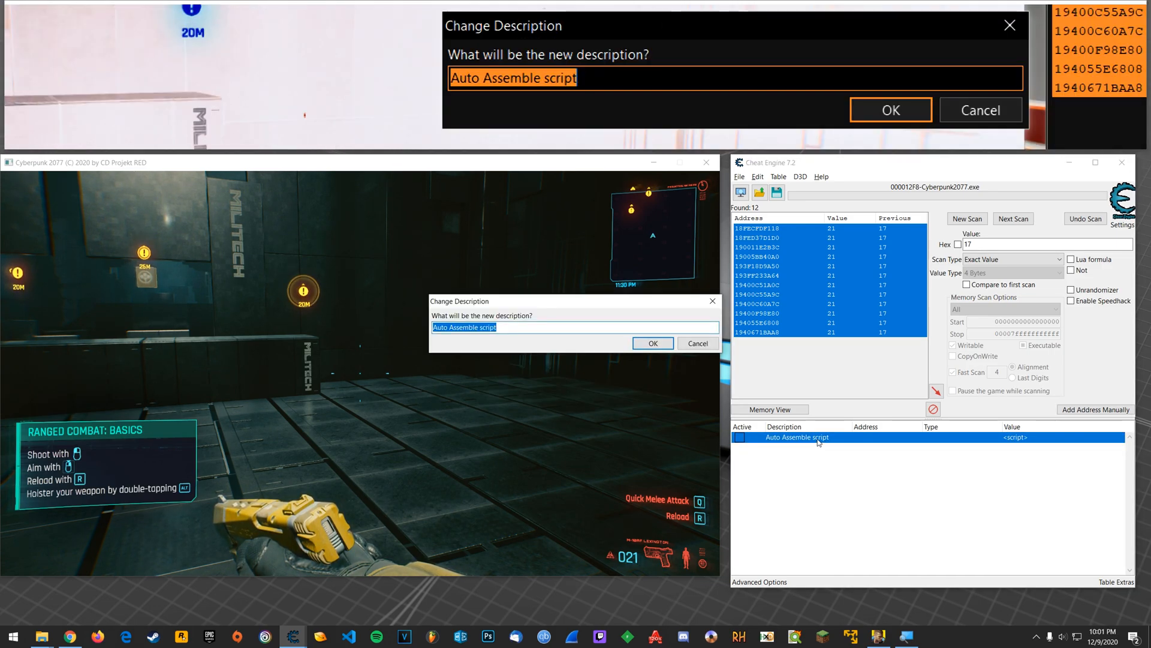
{"action": "type", "text": "Infinite Ammo"}
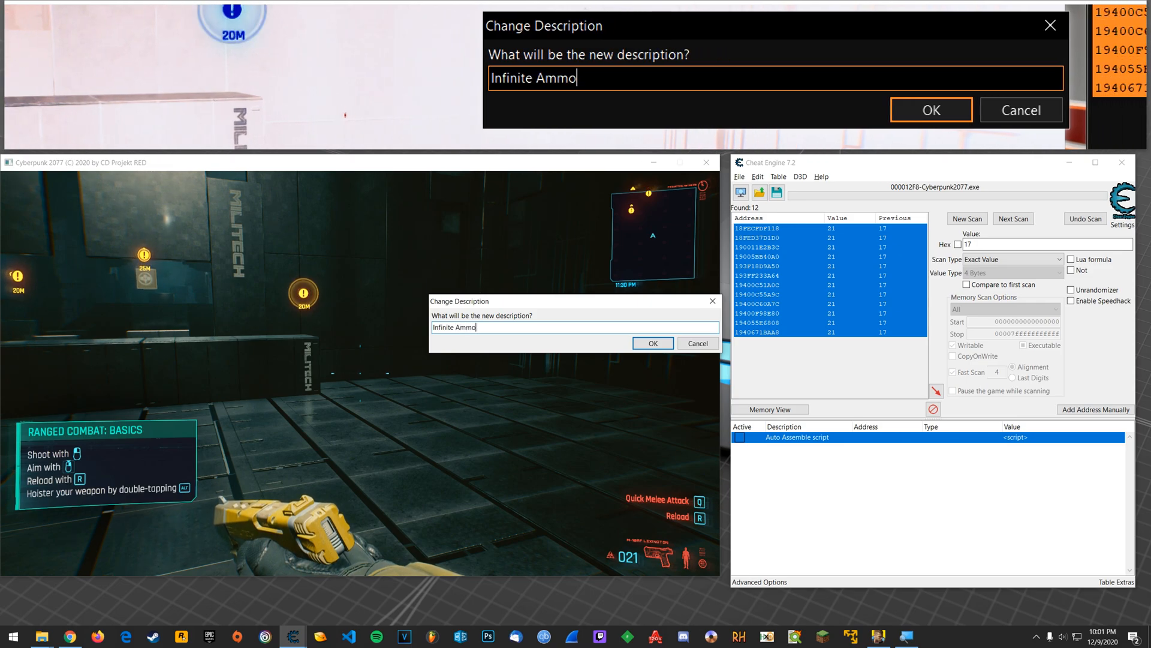
{"action": "left_click", "coordinate": [654, 343]}
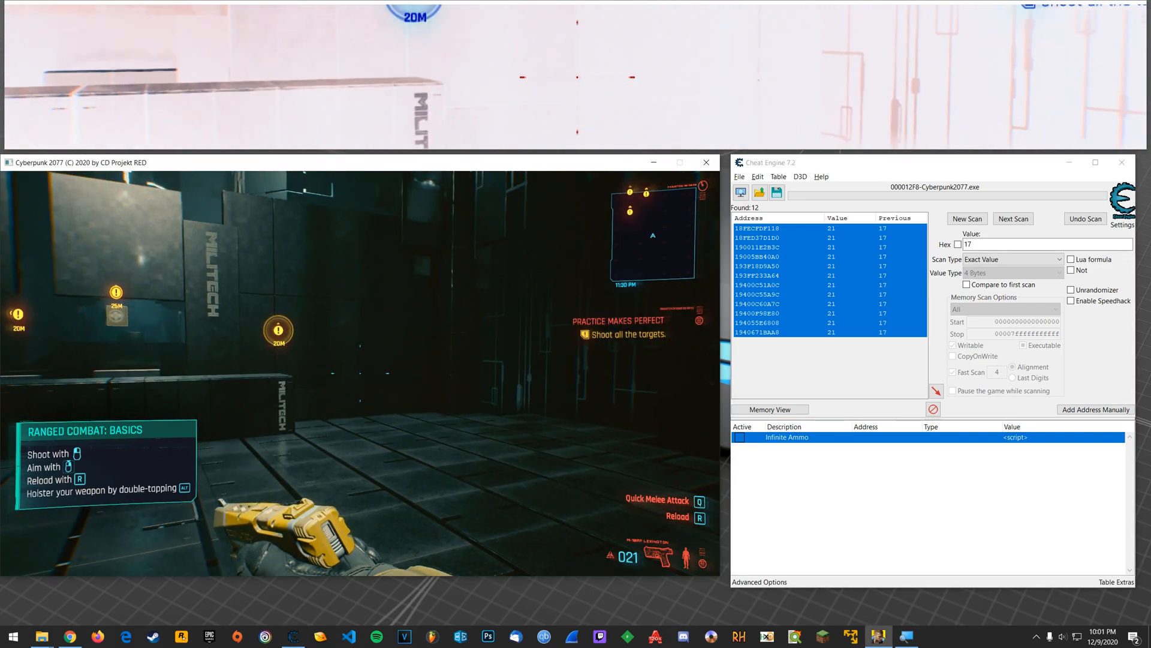